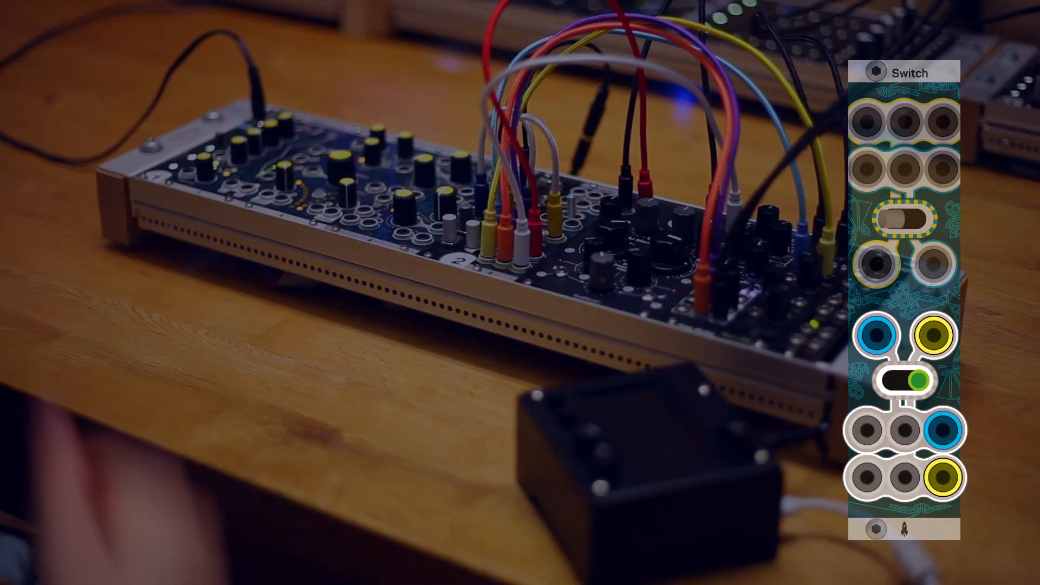
{"action": "left_click", "coordinate": [904, 381]}
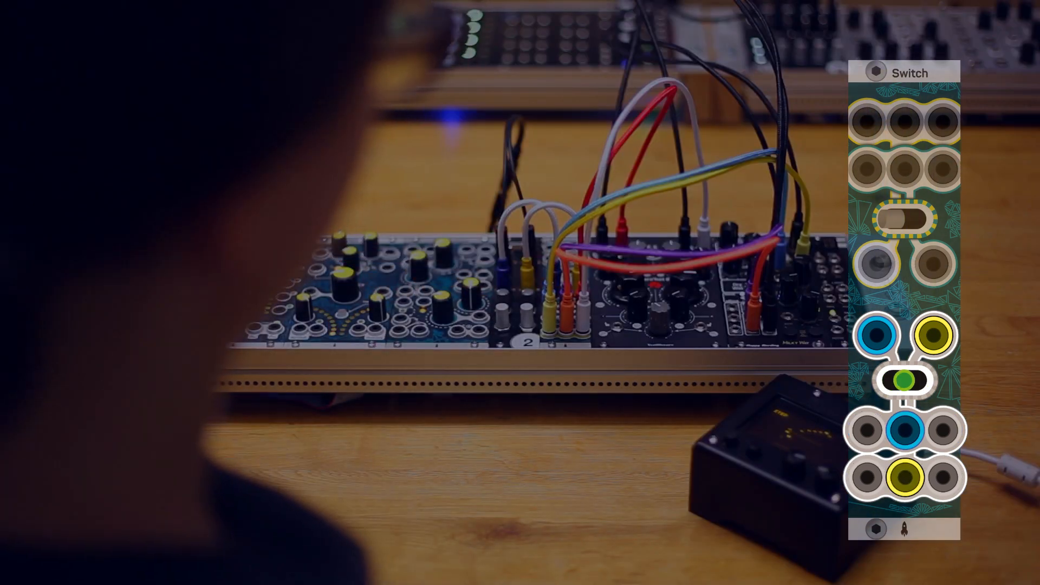
{"action": "left_click", "coordinate": [905, 381]}
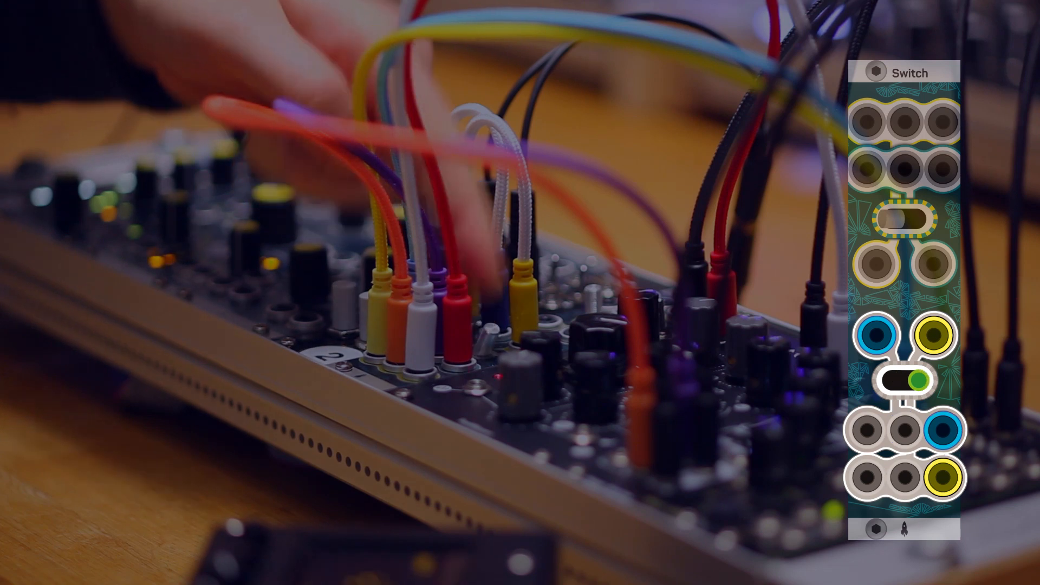